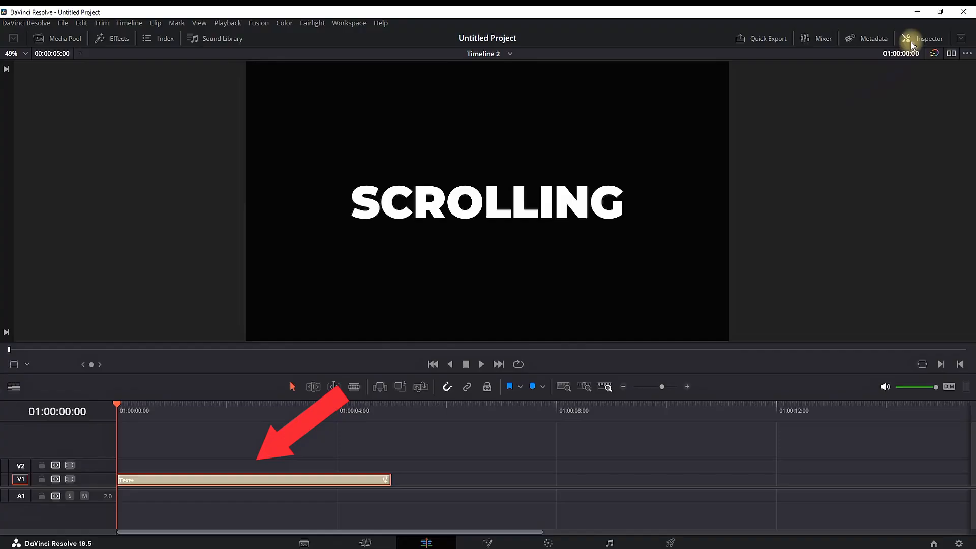
# Repeat SCROLLING on many lines in the title text and lower Line Spacing to 0.66
pyautogui.click(929, 38)
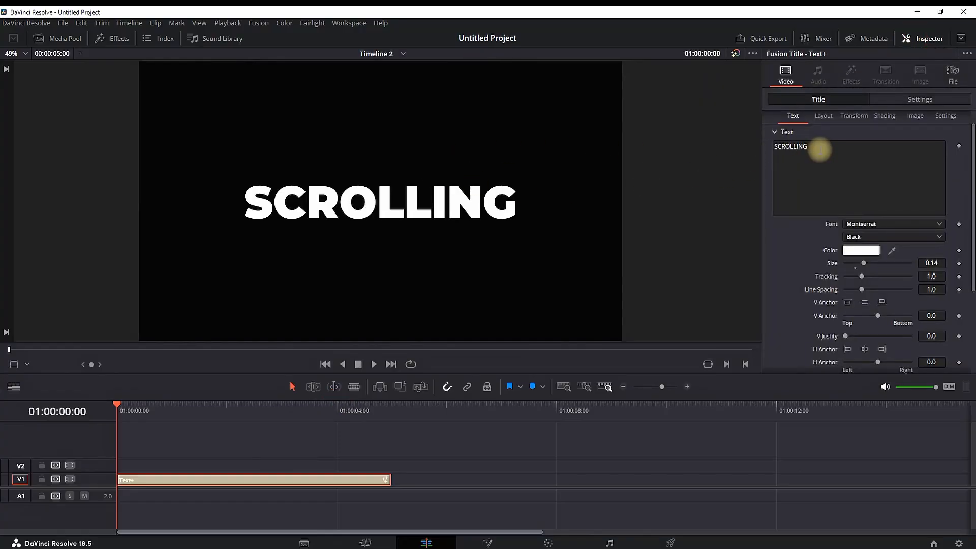
pyautogui.press('Ctrl+c')
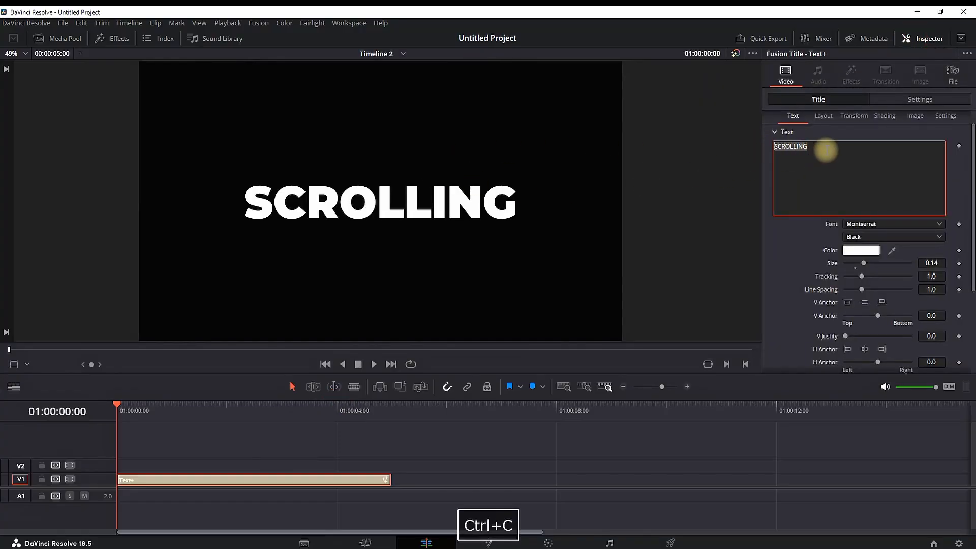
pyautogui.press('ctrl+v')
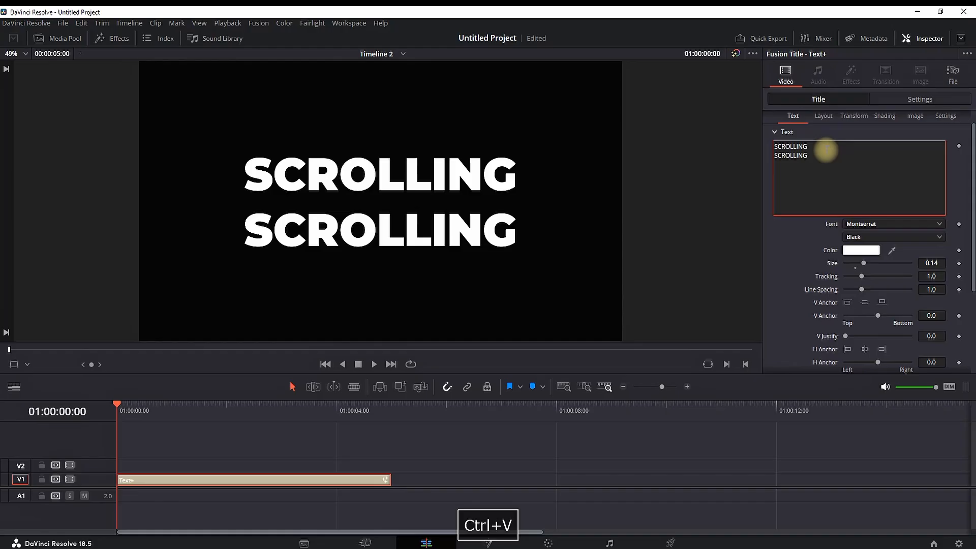
pyautogui.press('ctrl+v')
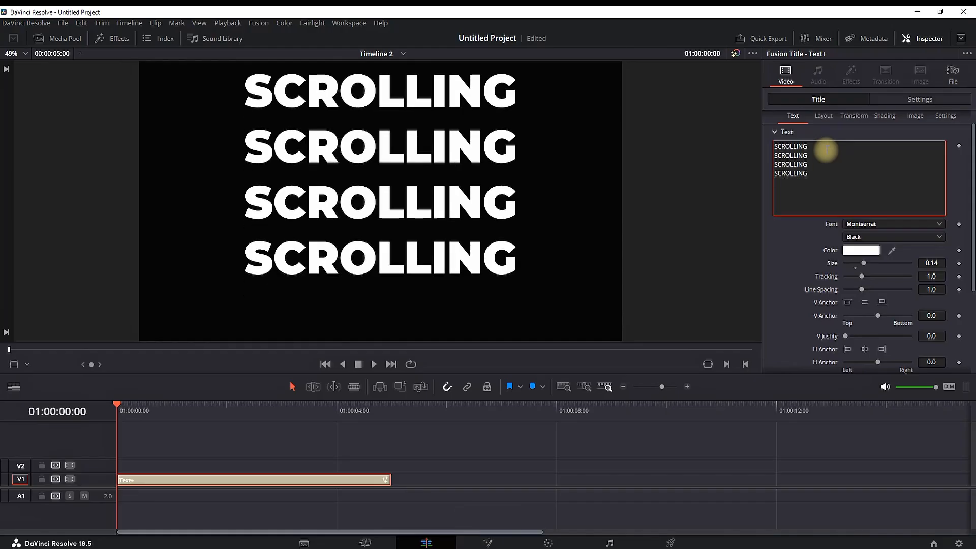
pyautogui.write('SCROLLING')
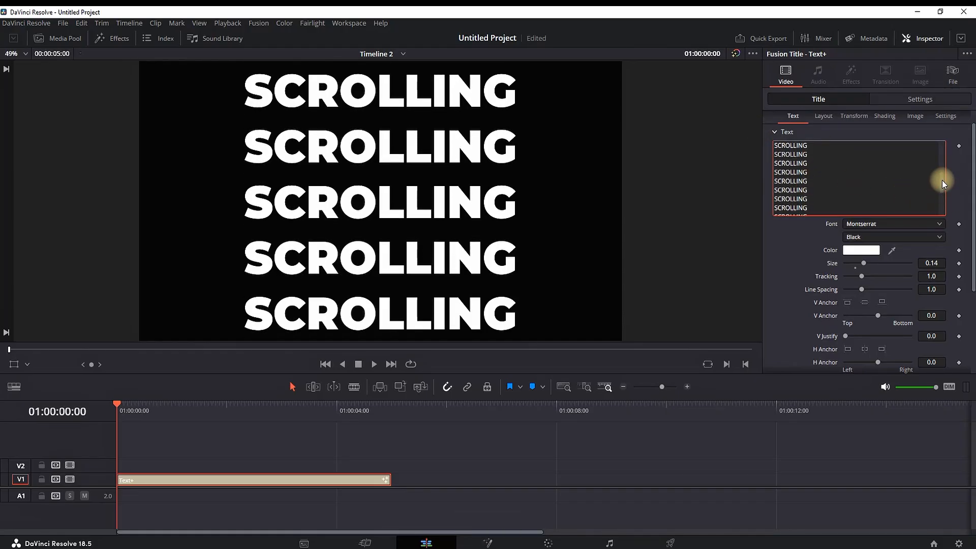
pyautogui.moveTo(863, 289); pyautogui.dragTo(861, 308)
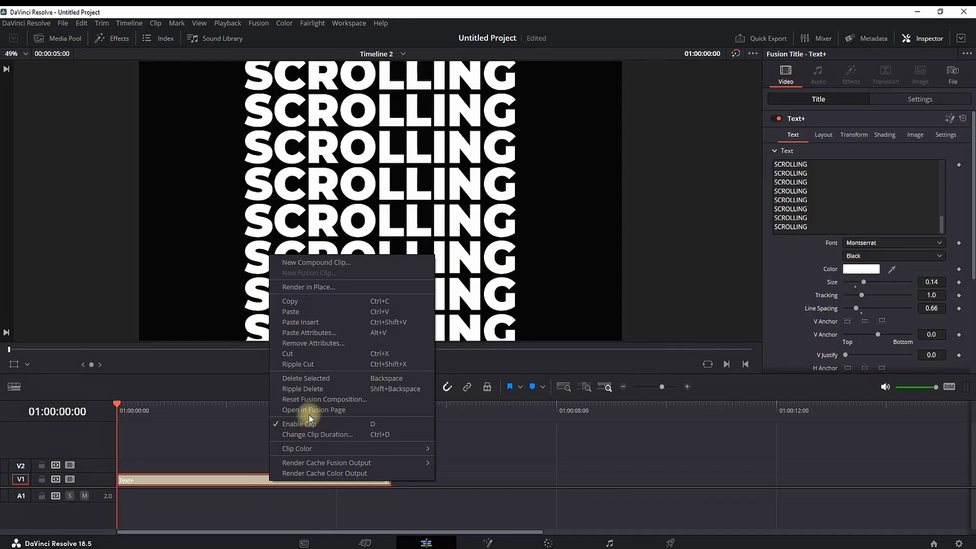
# Open the title in Fusion and add a Rectangle mask shrunk to a thin horizontal strip
pyautogui.click(313, 410)
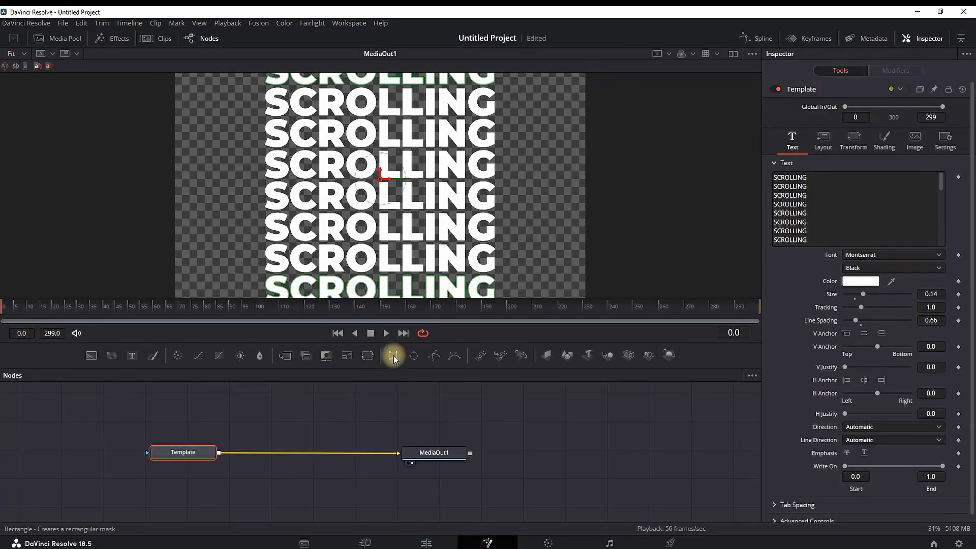
pyautogui.click(392, 356)
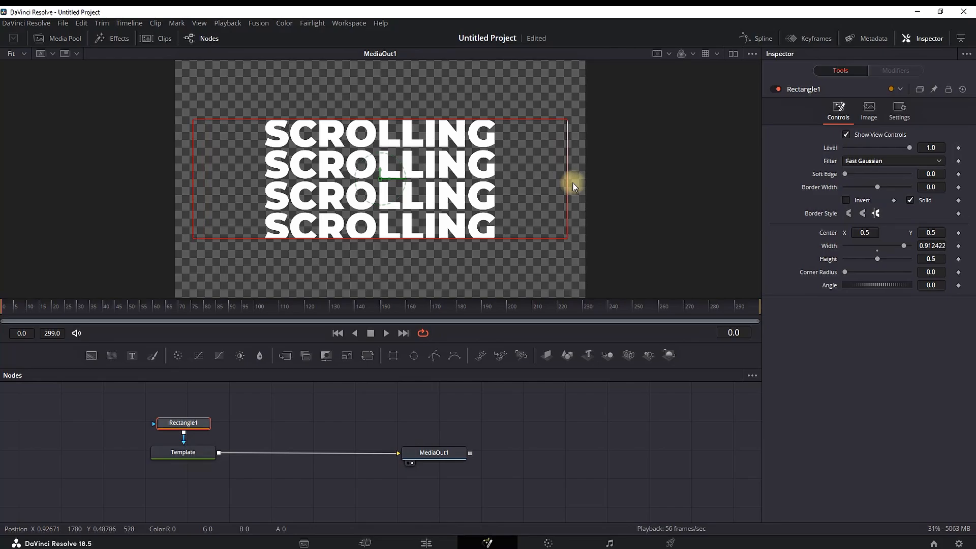
pyautogui.moveTo(572, 181); pyautogui.dragTo(388, 242)
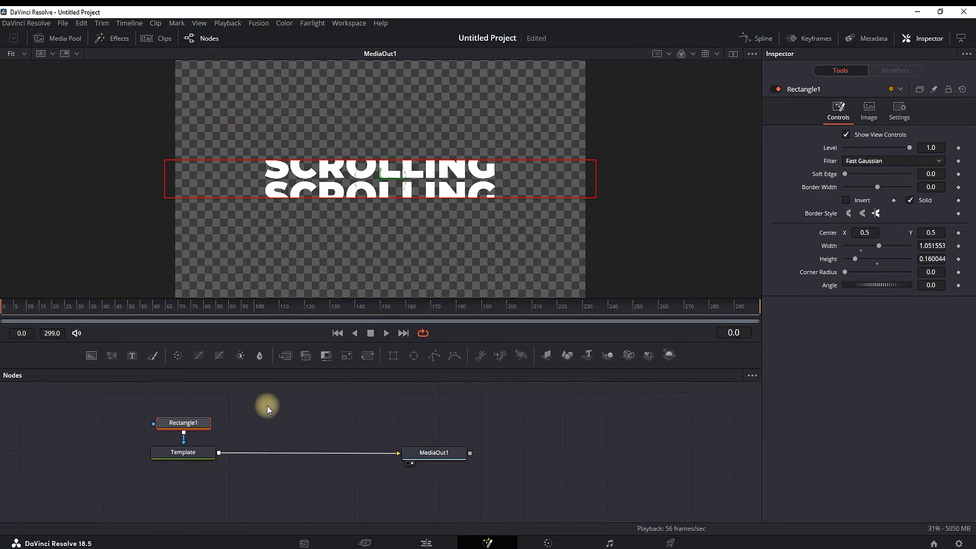
# Set the Template's Layout Center Y to 0.437 and trim Rectangle1 height to about 0.138
pyautogui.click(182, 451)
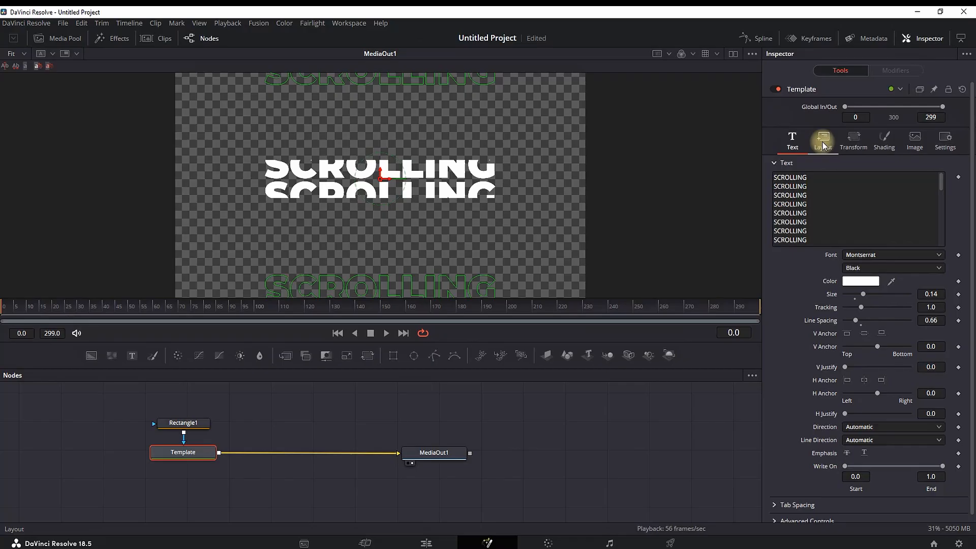
pyautogui.click(823, 138)
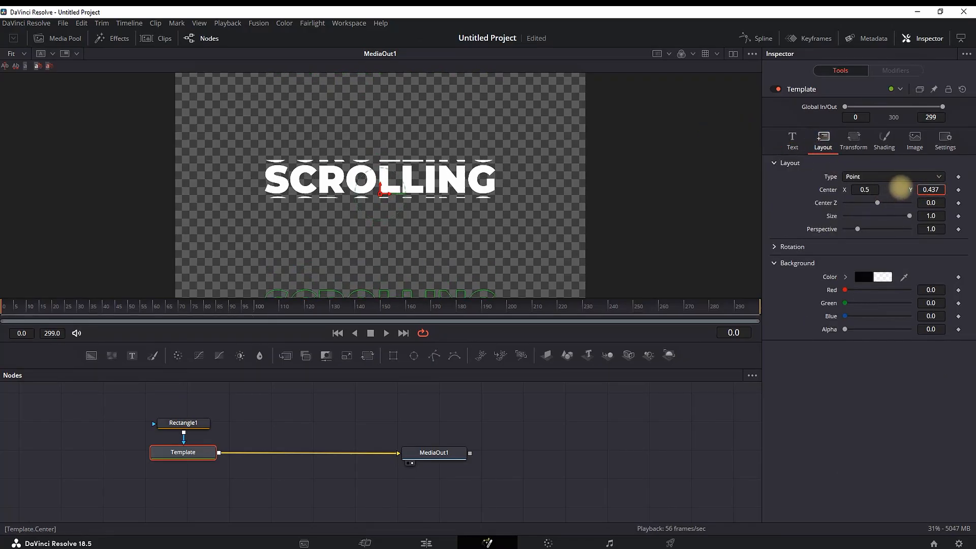
pyautogui.click(183, 423)
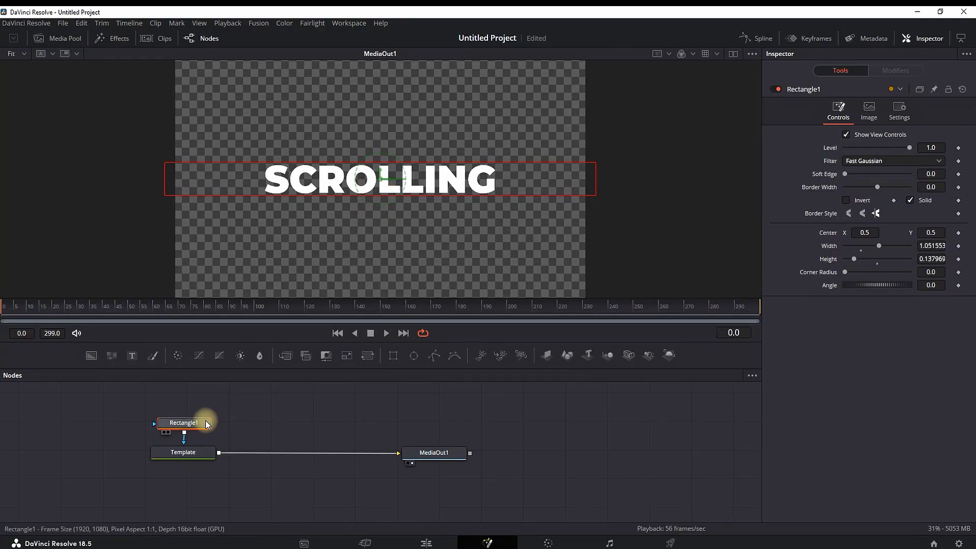
# Keyframe Center at frame 0 and set Center Y to -1.404 at frame 128
pyautogui.click(182, 452)
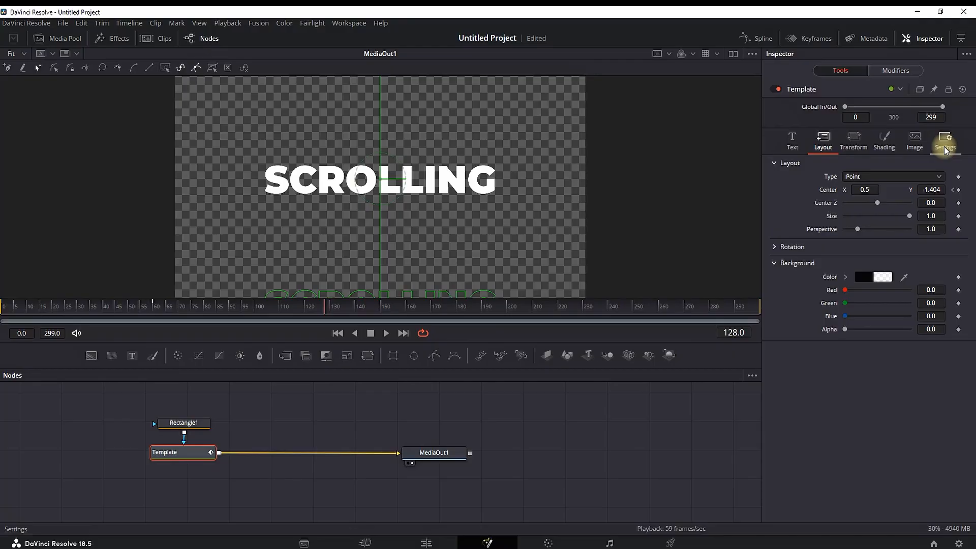
# Enable Motion Blur on the Template with Quality 4 and Shutter Angle 230
pyautogui.click(945, 140)
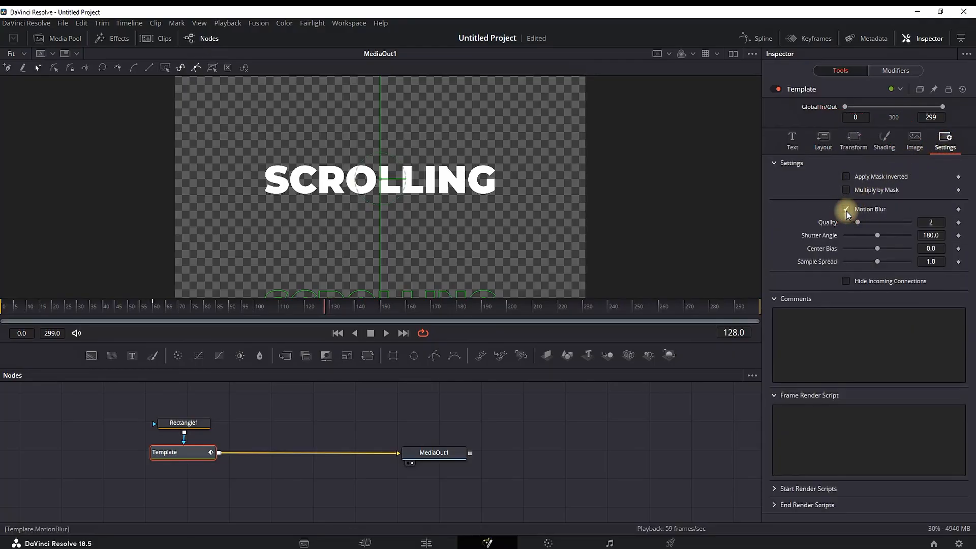
pyautogui.moveTo(858, 223); pyautogui.dragTo(870, 222)
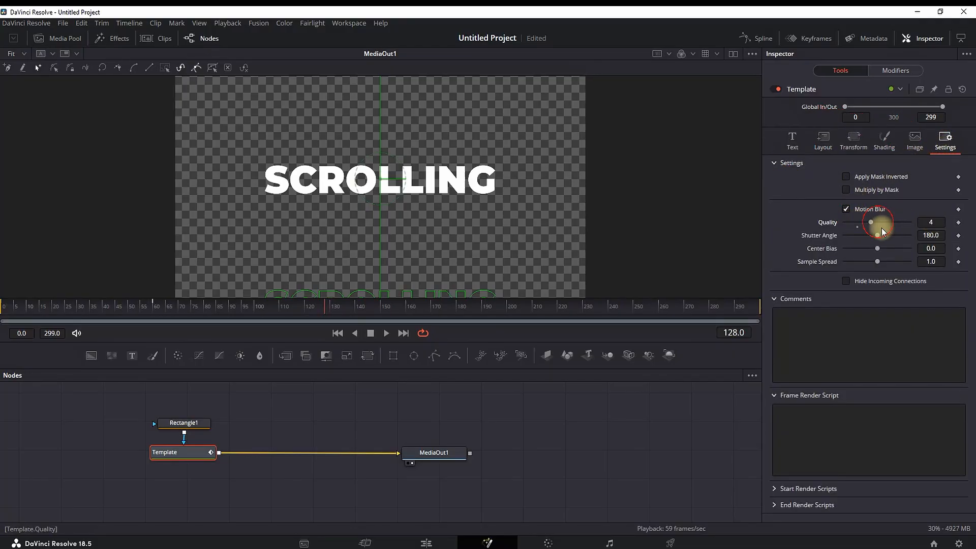
pyautogui.moveTo(878, 235); pyautogui.dragTo(886, 235)
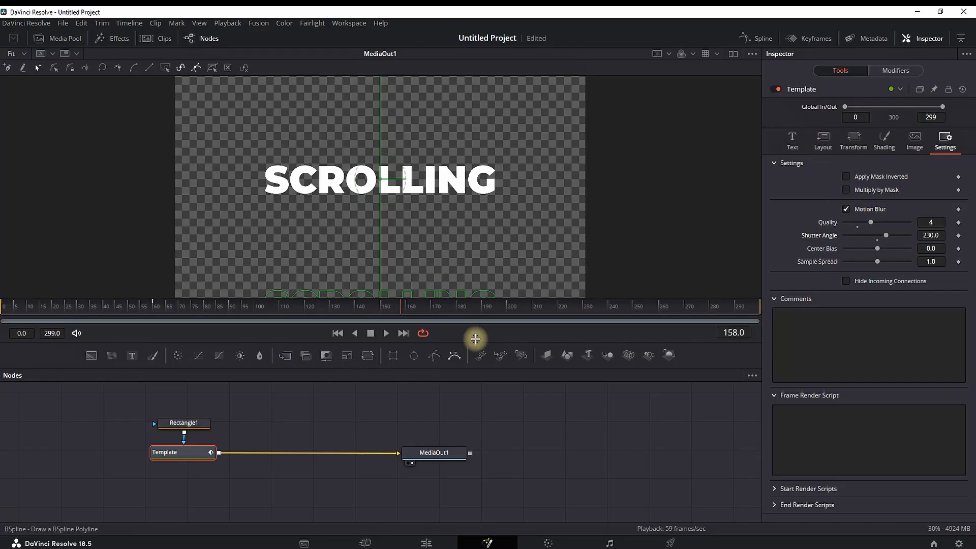
pyautogui.click(756, 37)
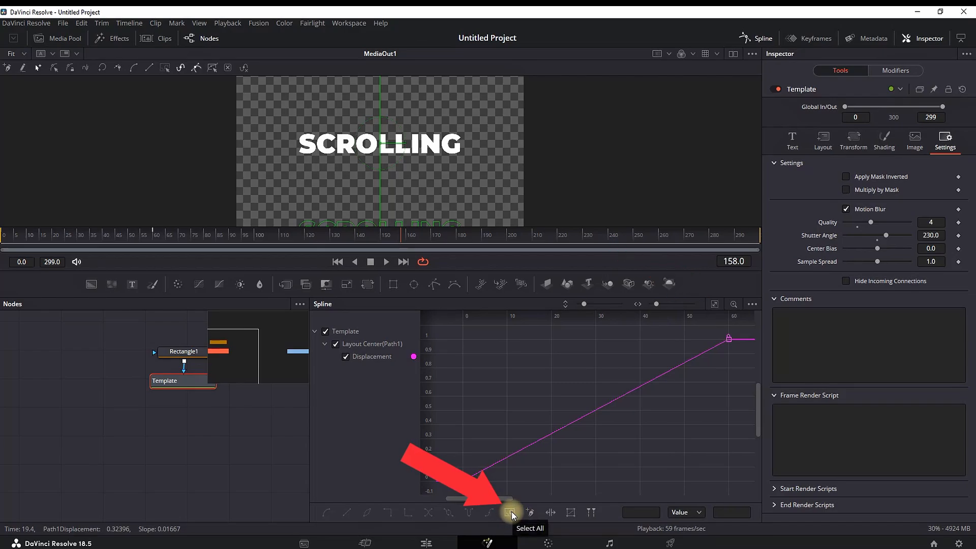
# Smooth all position keyframes in the Spline editor, then play the title on the Edit page
pyautogui.click(512, 513)
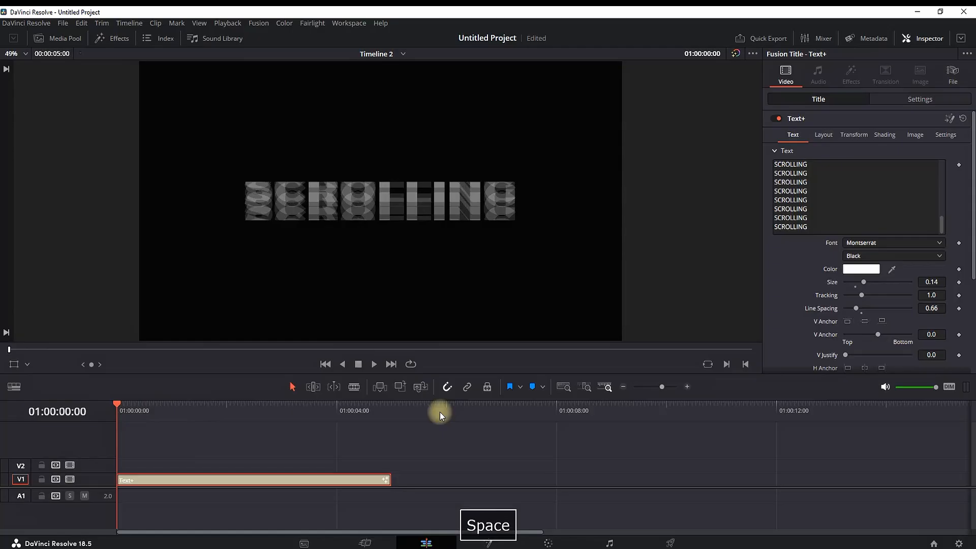
pyautogui.press('space')
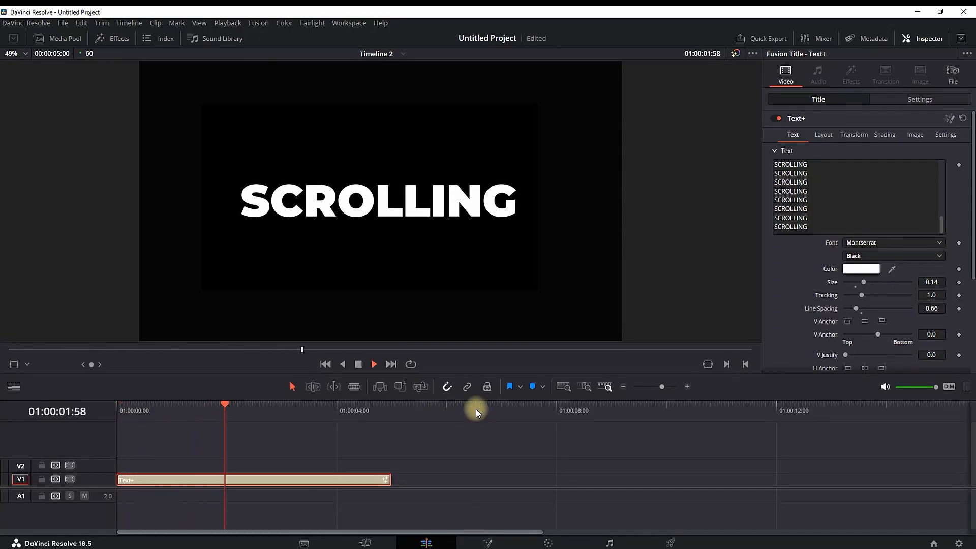